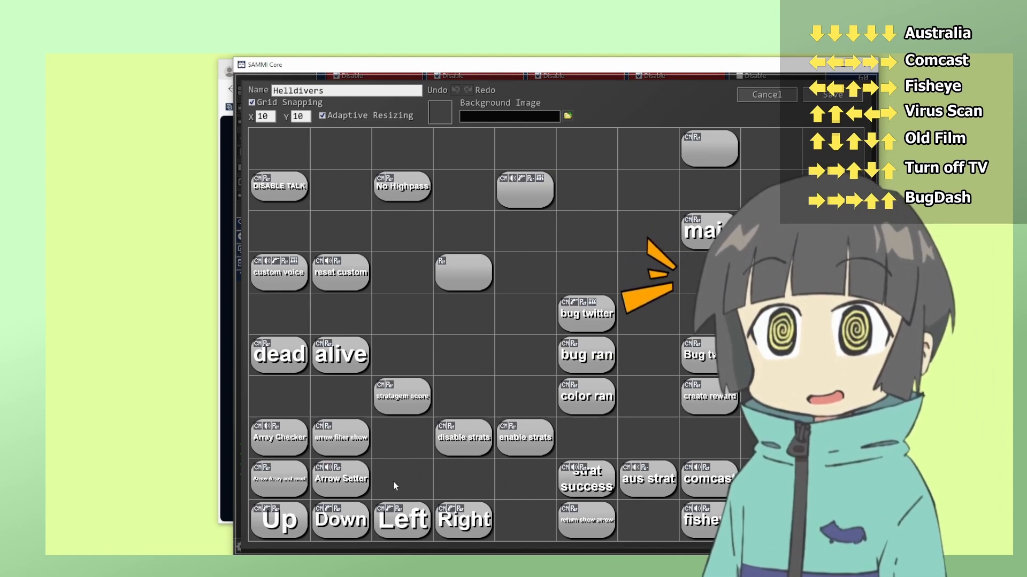
mouse_move(409, 371)
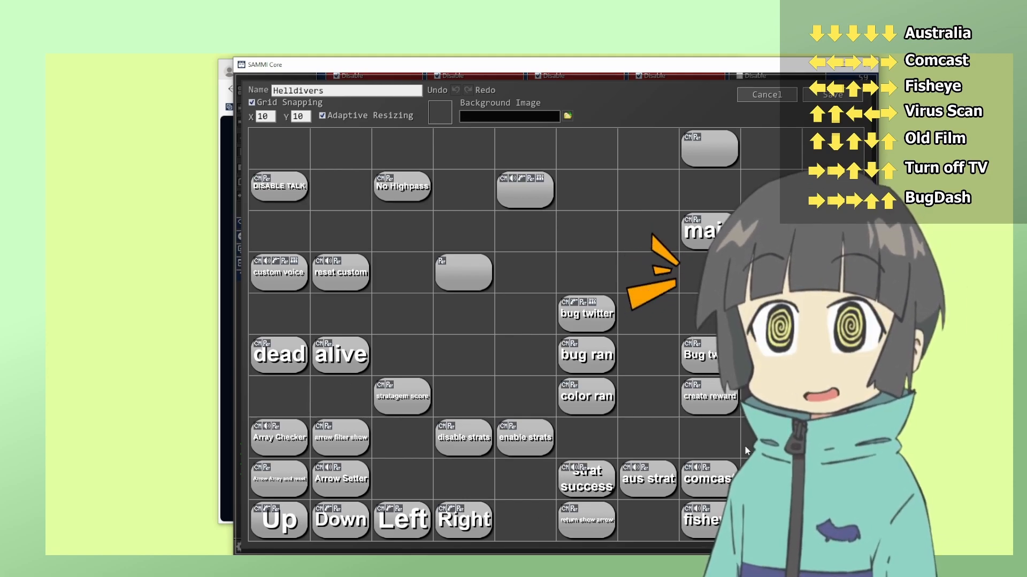
Step: Bring up the Up button's triggers, a Twitch Channel Point Redemption named Up
double_click(277, 520)
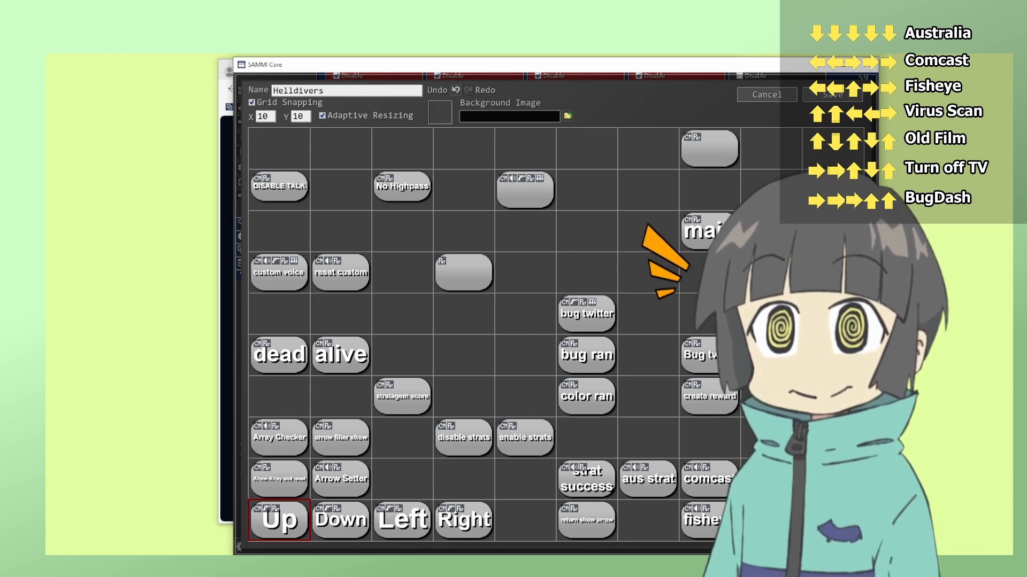
mouse_move(464, 215)
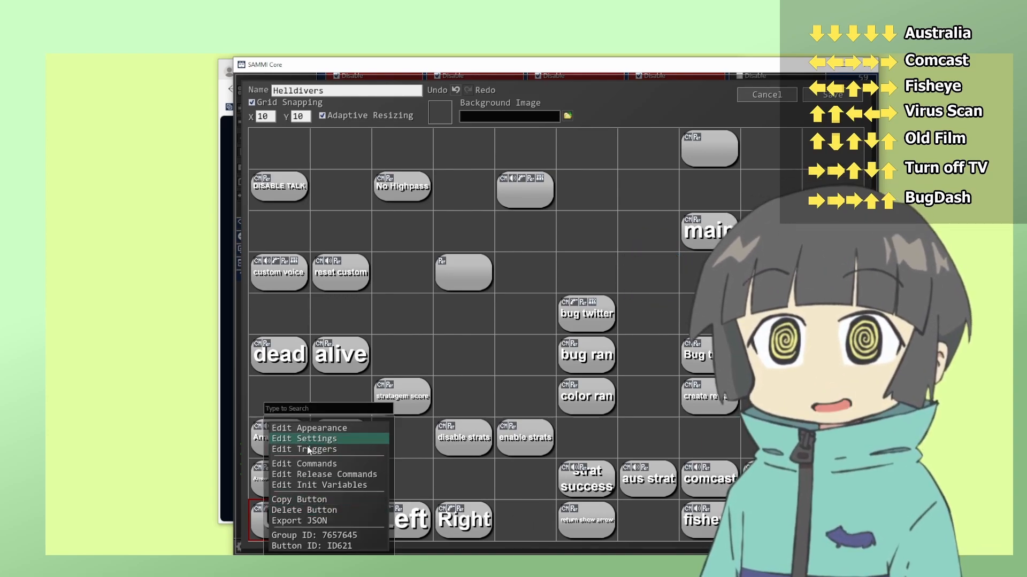
click(303, 449)
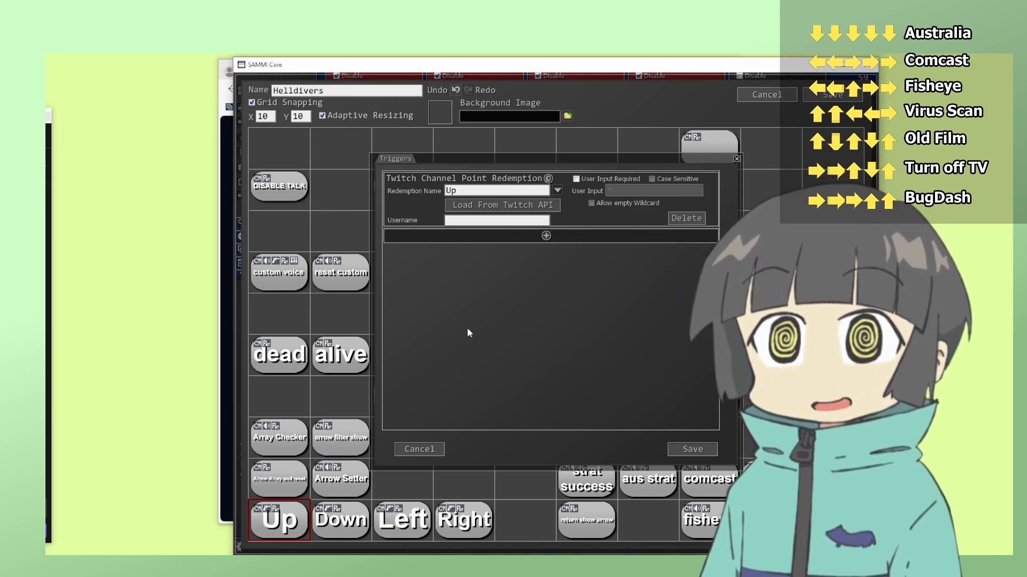
click(417, 449)
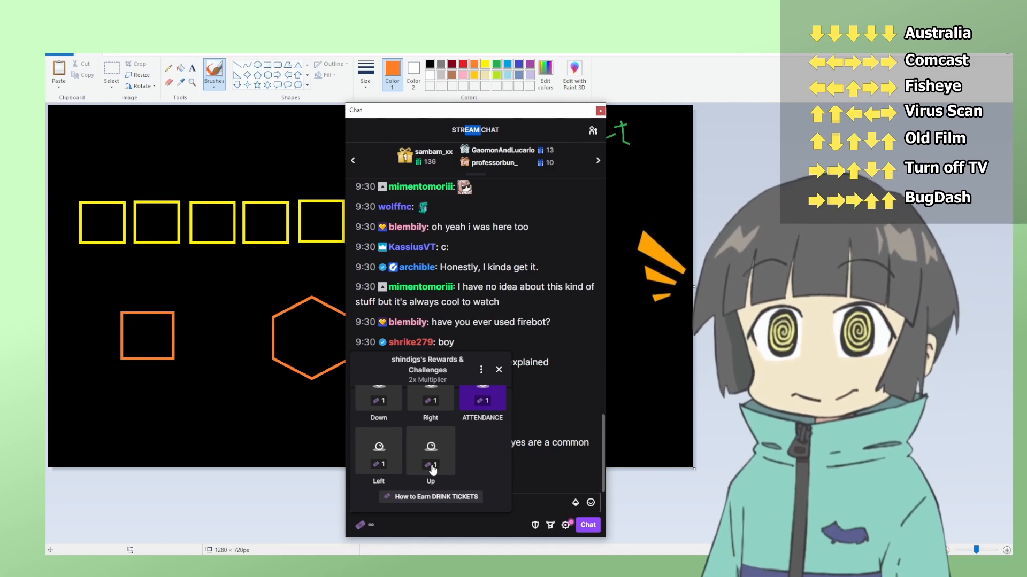
Step: Choose the Up reward from the channel rewards popup and redeem it
click(430, 450)
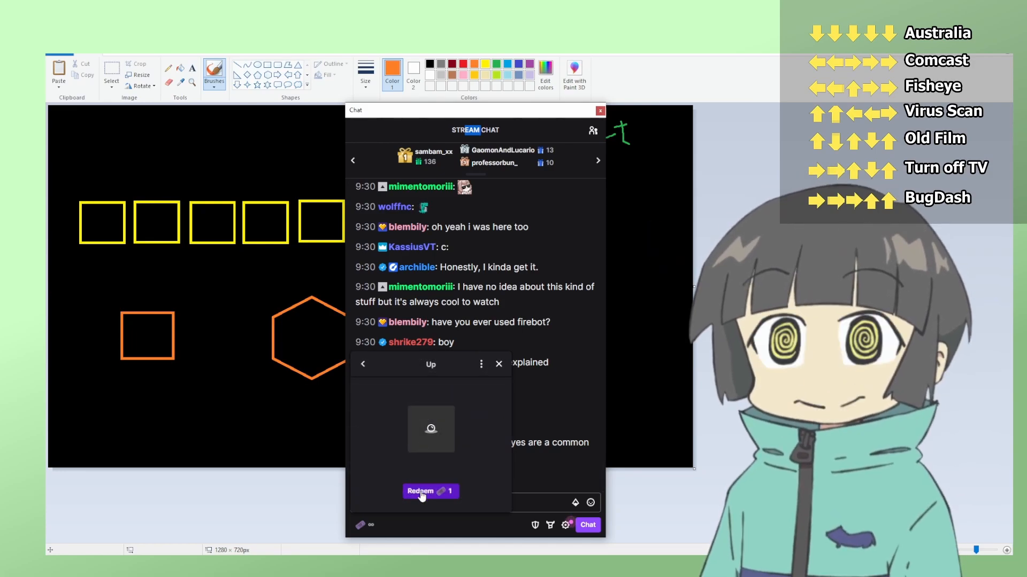
click(423, 492)
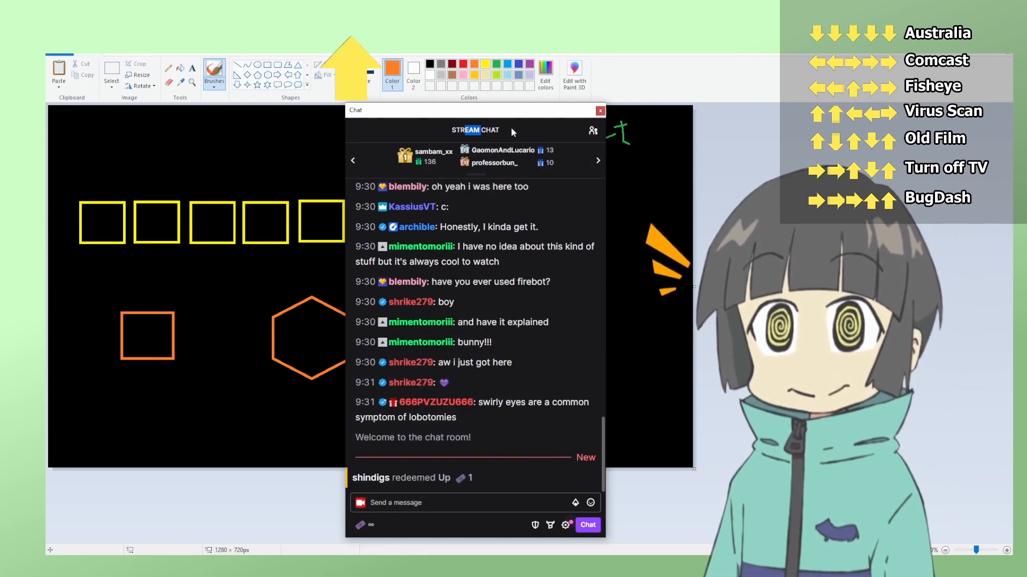
click(598, 110)
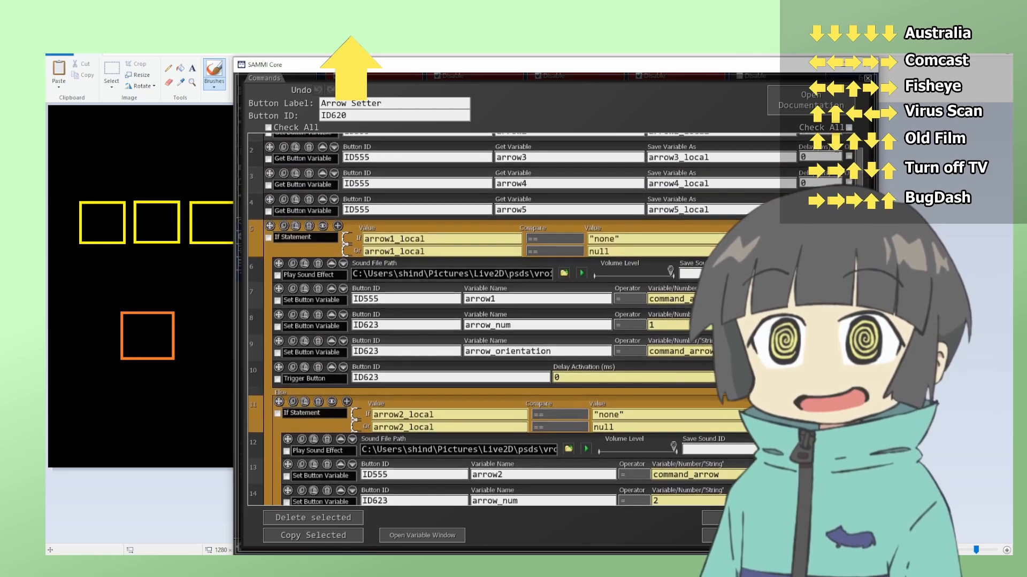
Step: Draw an up arrow in the orange square and an arrow from it to the hexagon
scroll(down, 3)
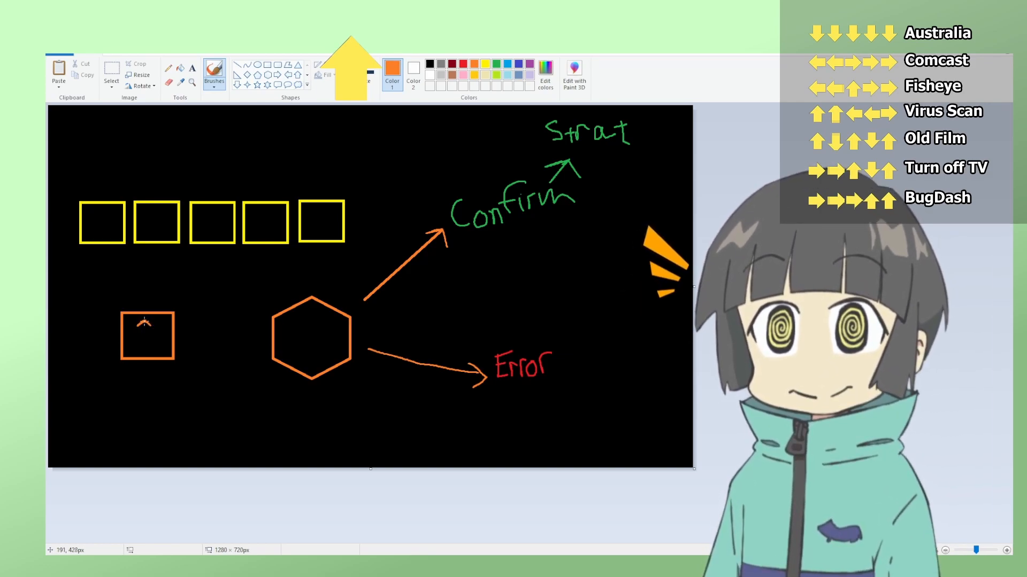
drag(143, 347, 143, 317)
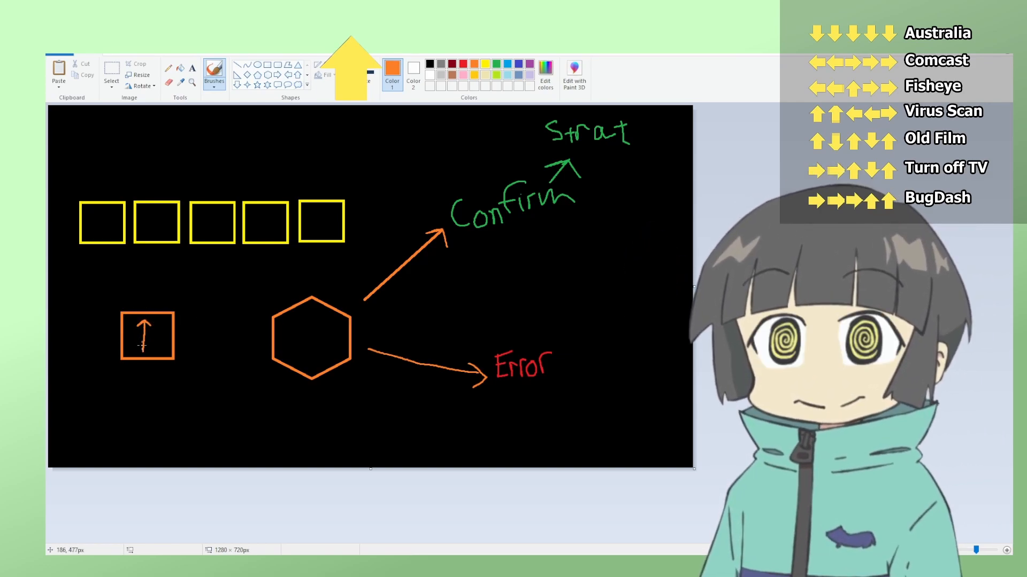
drag(177, 331, 267, 328)
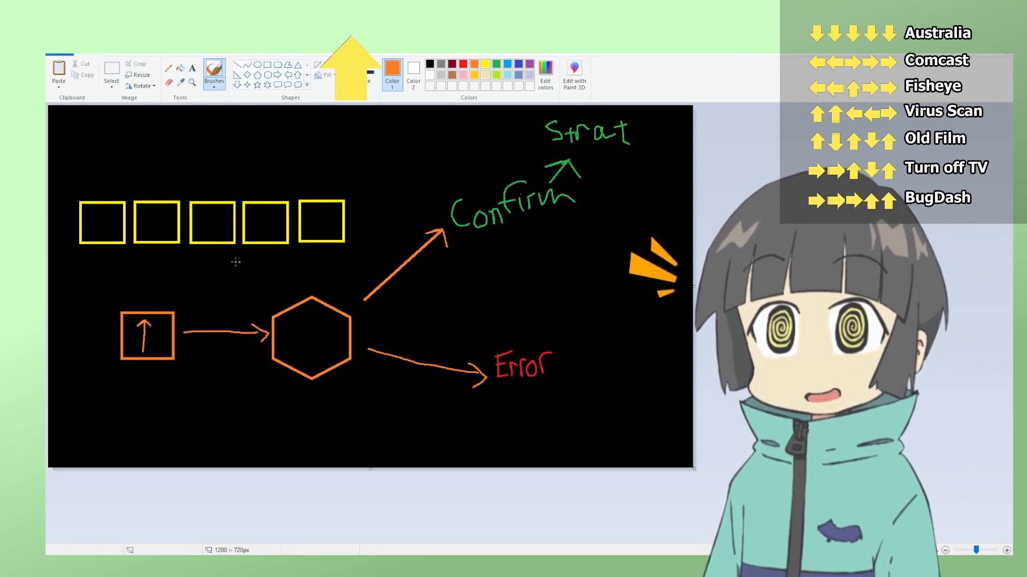
Step: Draw curved arrows from the yellow boxes into the hexagon and an up arrow in the first box
drag(134, 262, 262, 271)
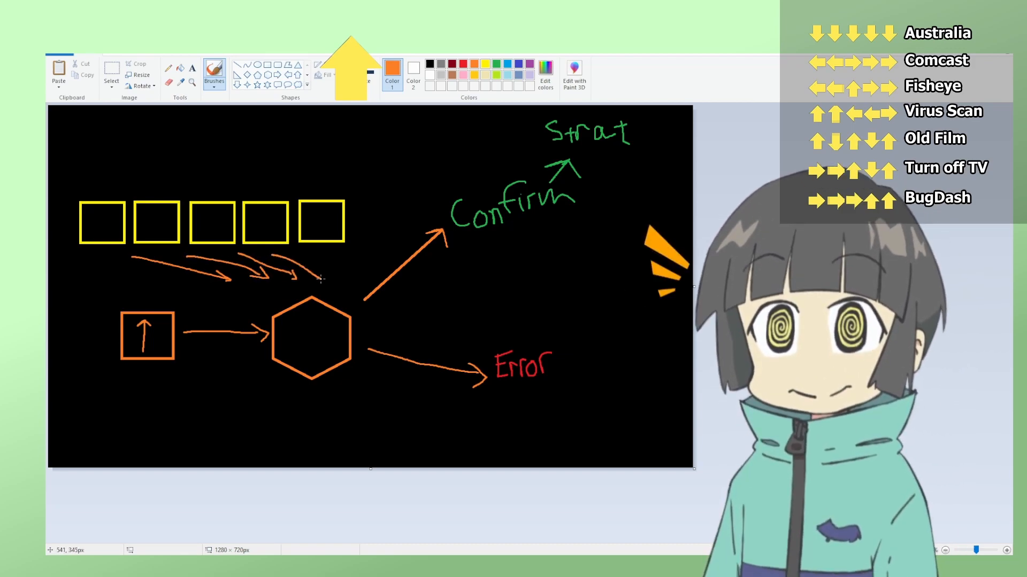
drag(308, 269, 353, 282)
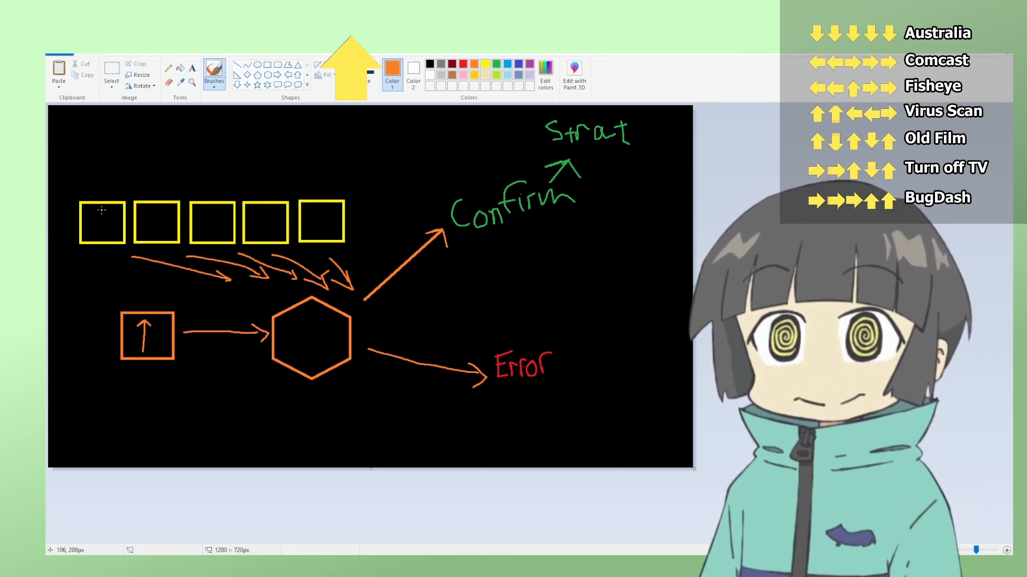
drag(95, 236, 108, 204)
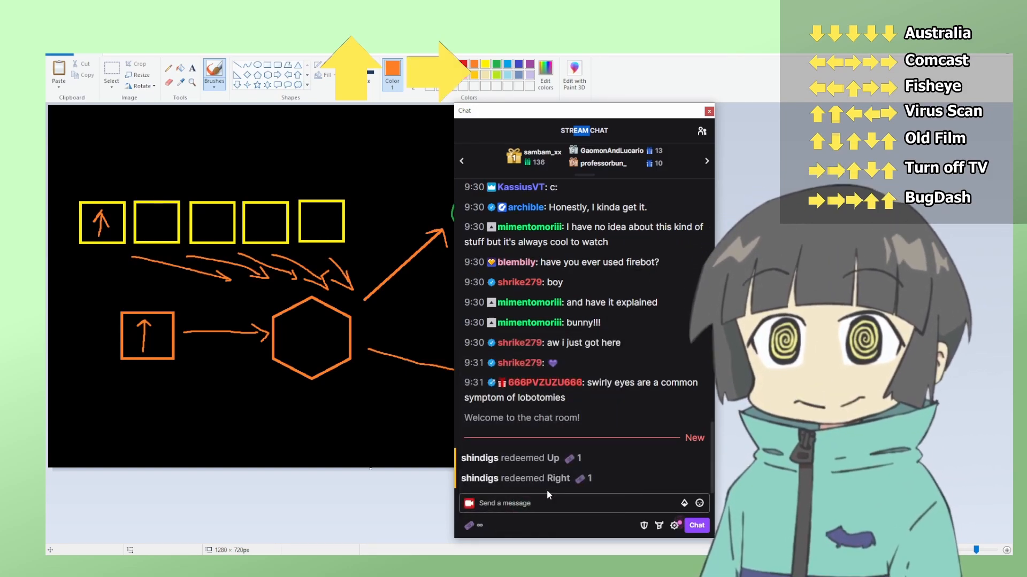
Step: Redeem the Right reward from the Stream Chat rewards popup
click(709, 110)
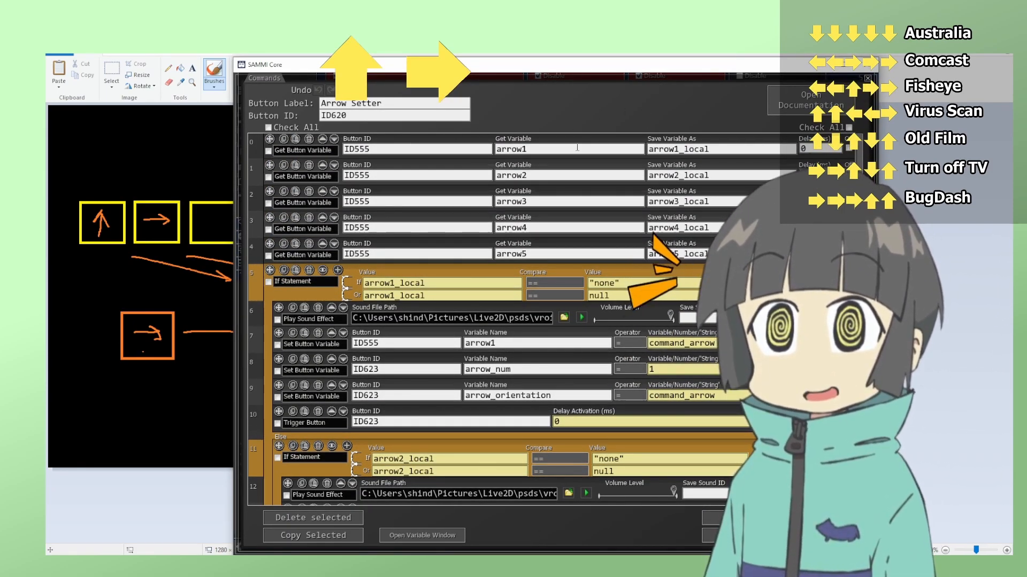
scroll(down, 3)
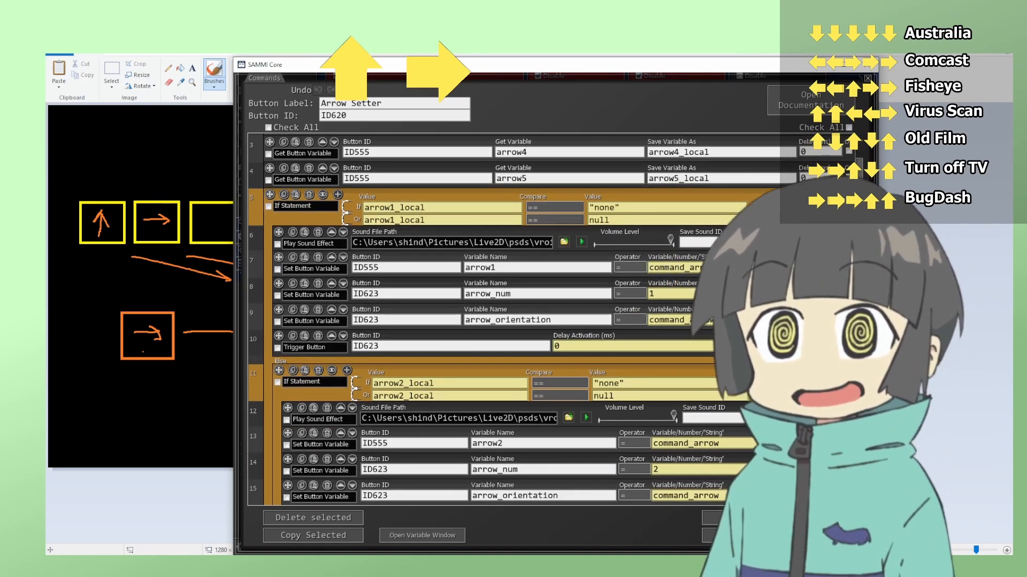
scroll(down, 3)
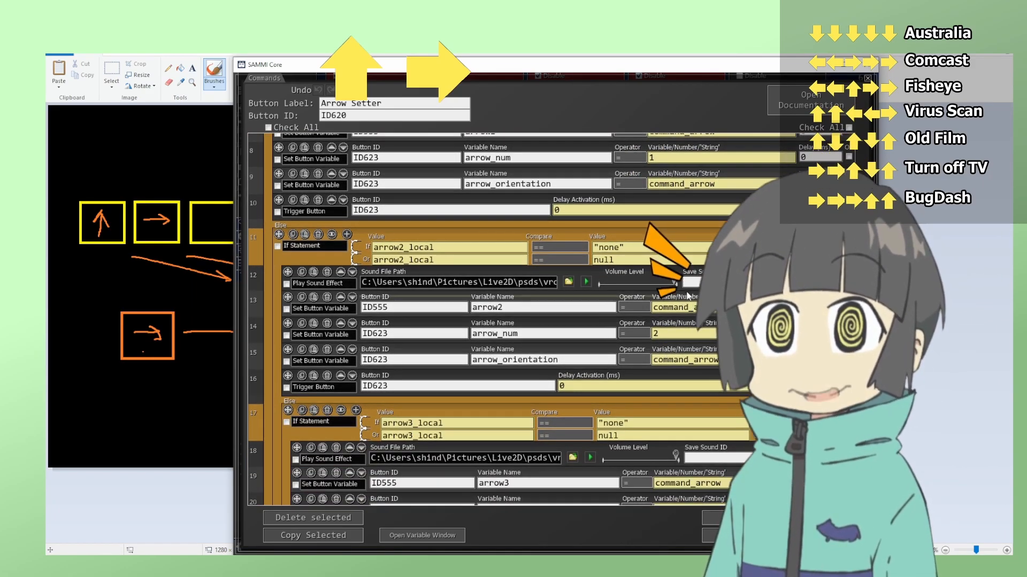
scroll(down, 3)
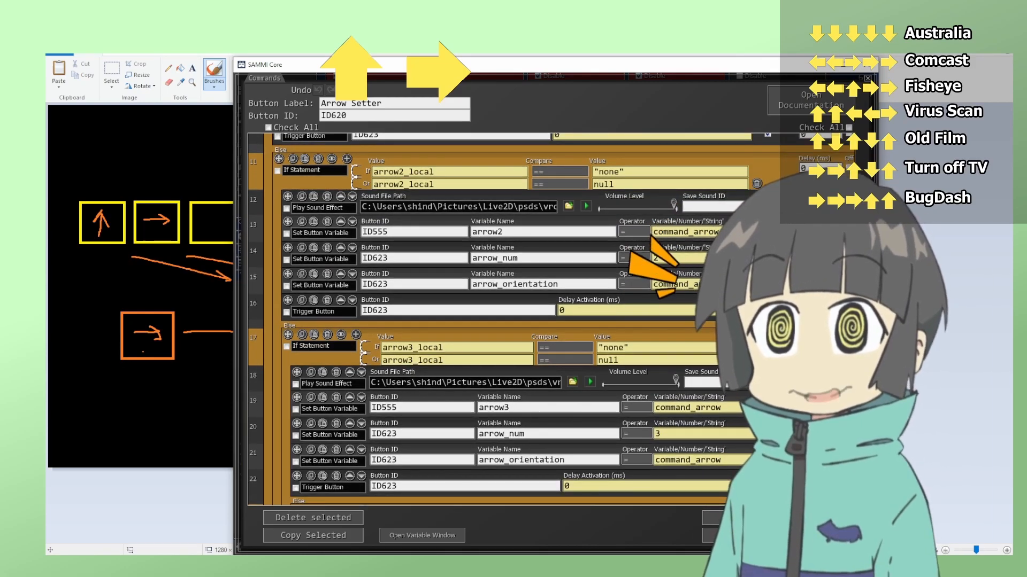
scroll(down, 3)
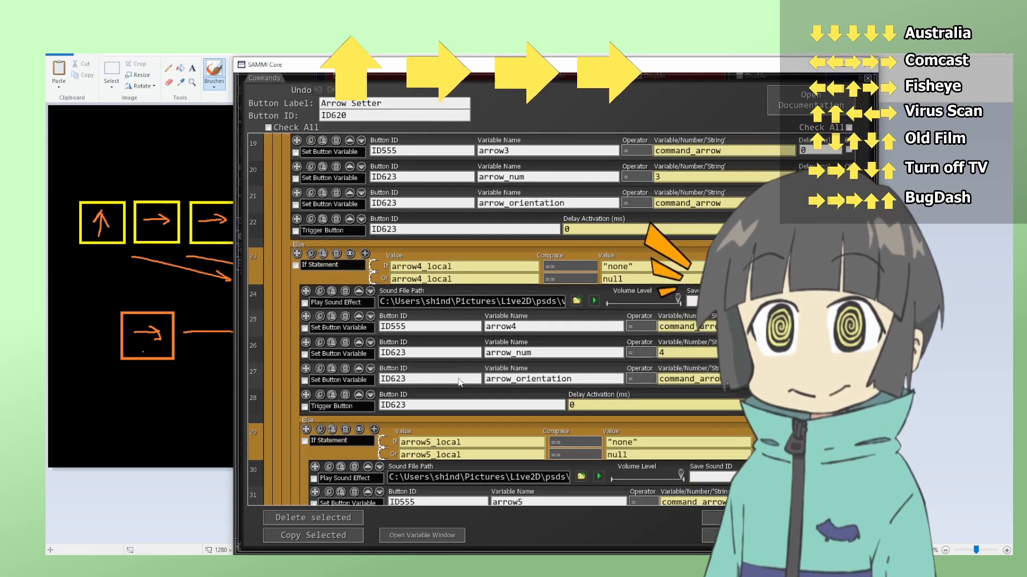
scroll(down, 3)
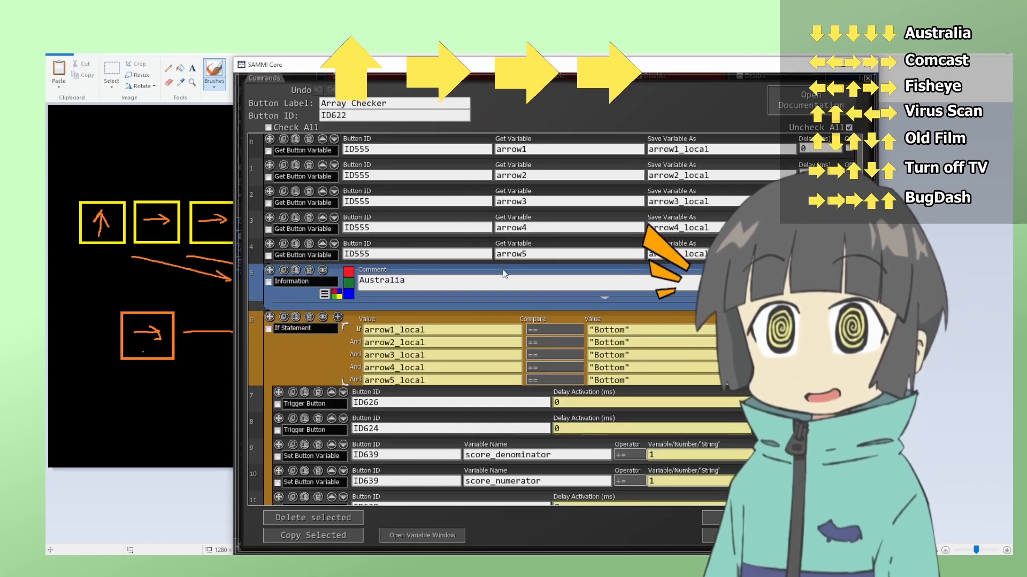
Step: Scroll the Array Checker commands through the Australia, comcast and virus If Statement blocks
scroll(down, 3)
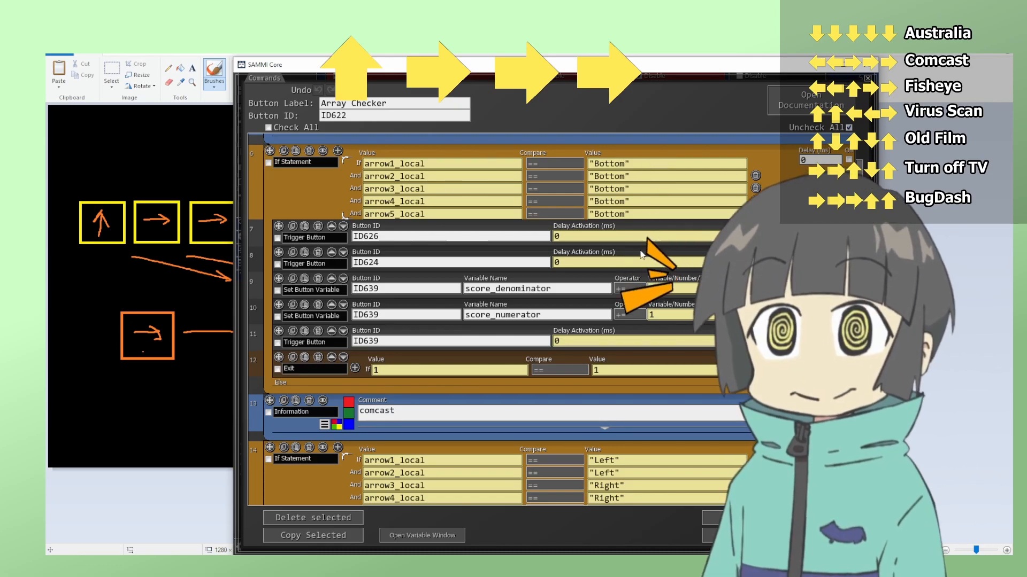
scroll(down, 3)
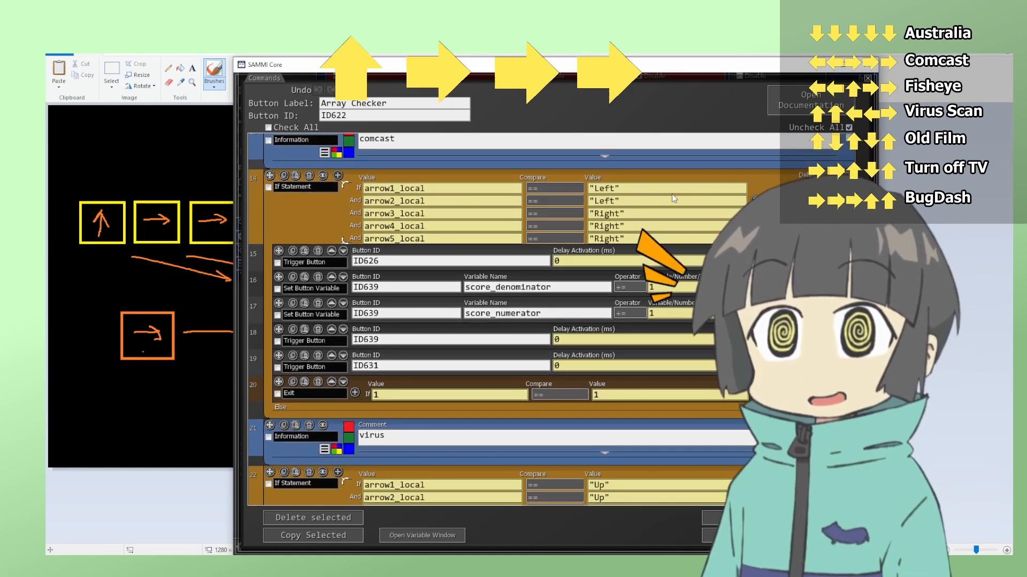
scroll(down, 3)
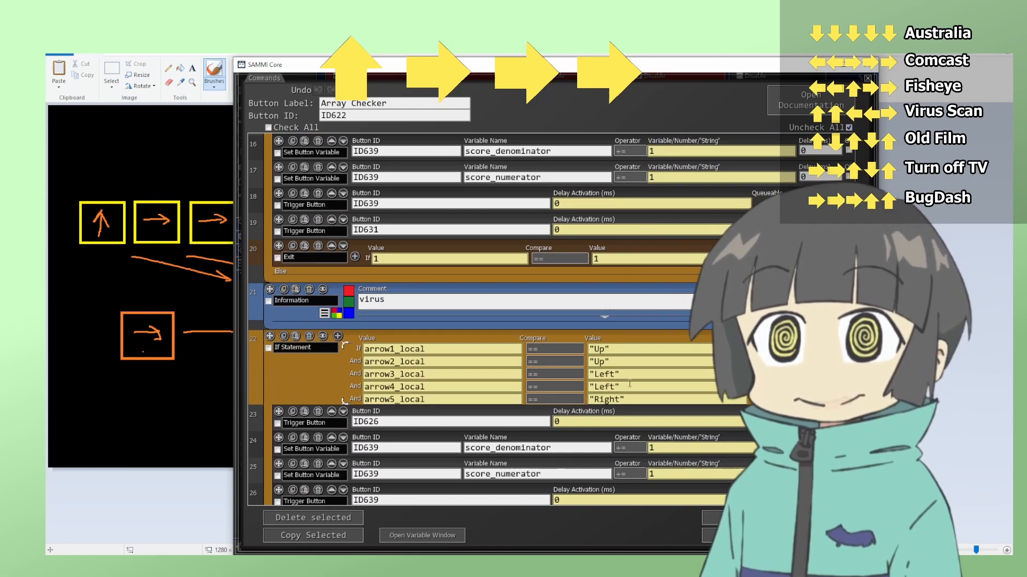
scroll(down, 3)
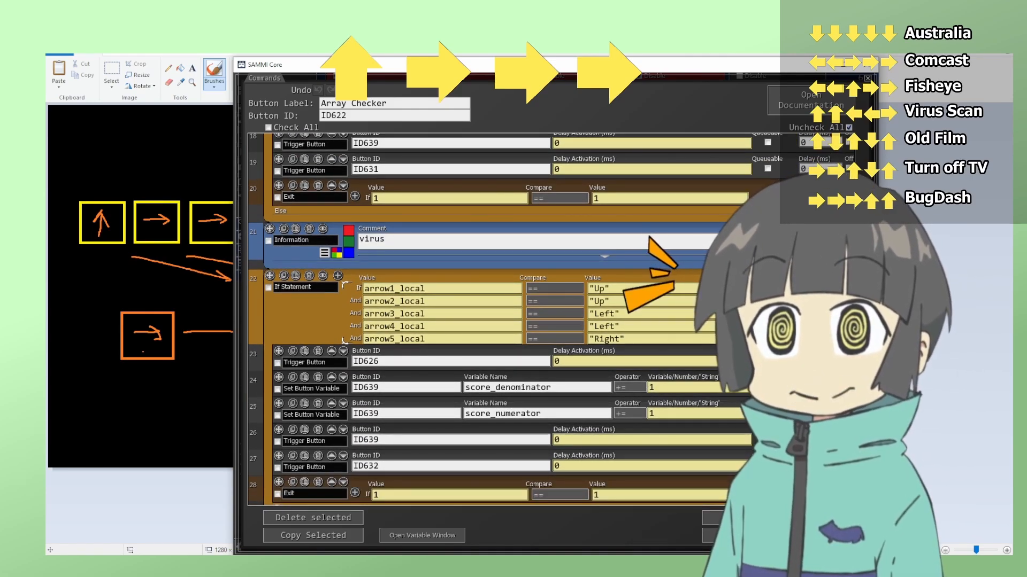
scroll(down, 3)
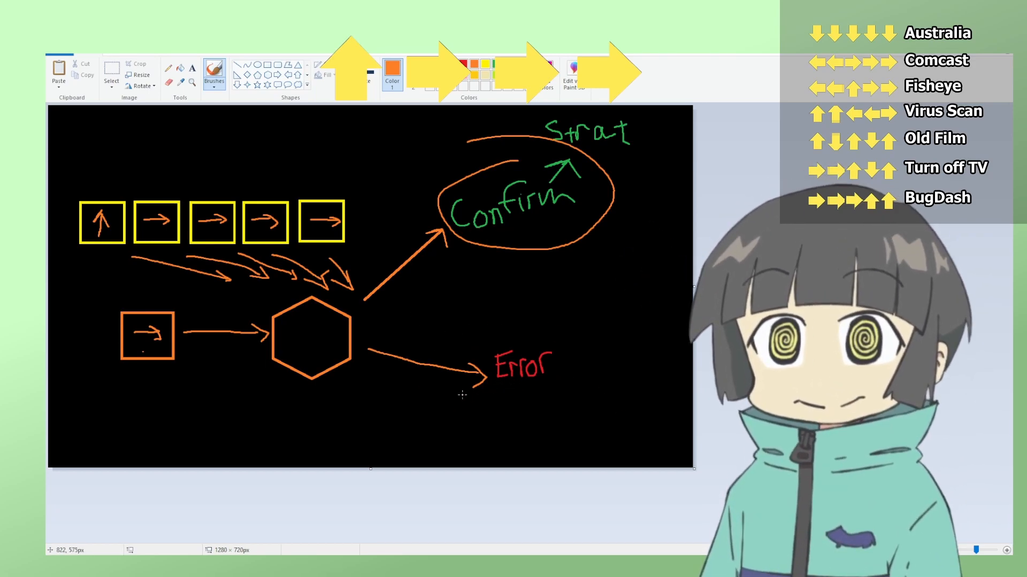
mouse_move(596, 422)
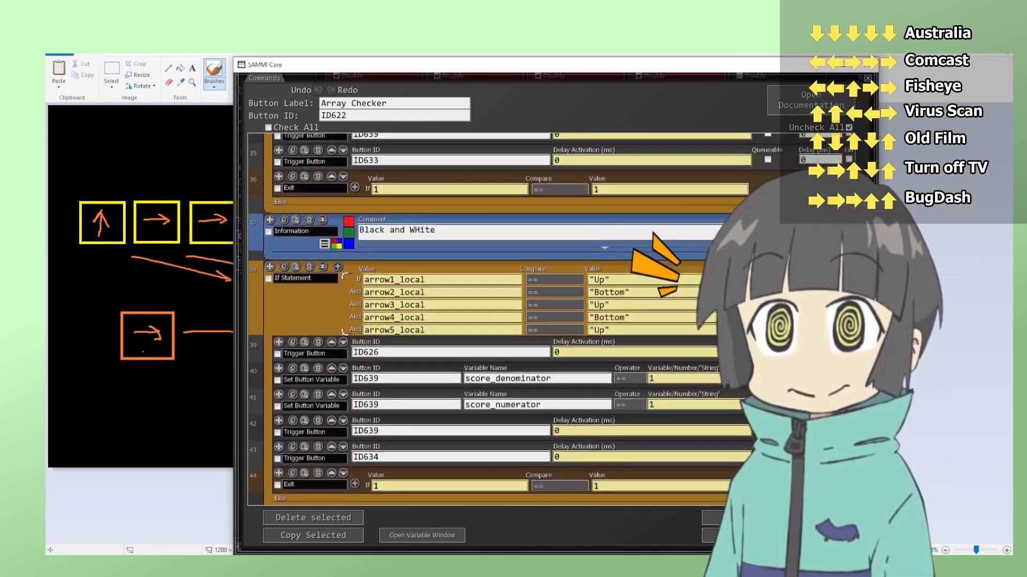
Step: Scroll the Array Checker commands down to the Black and WHite block
scroll(down, 3)
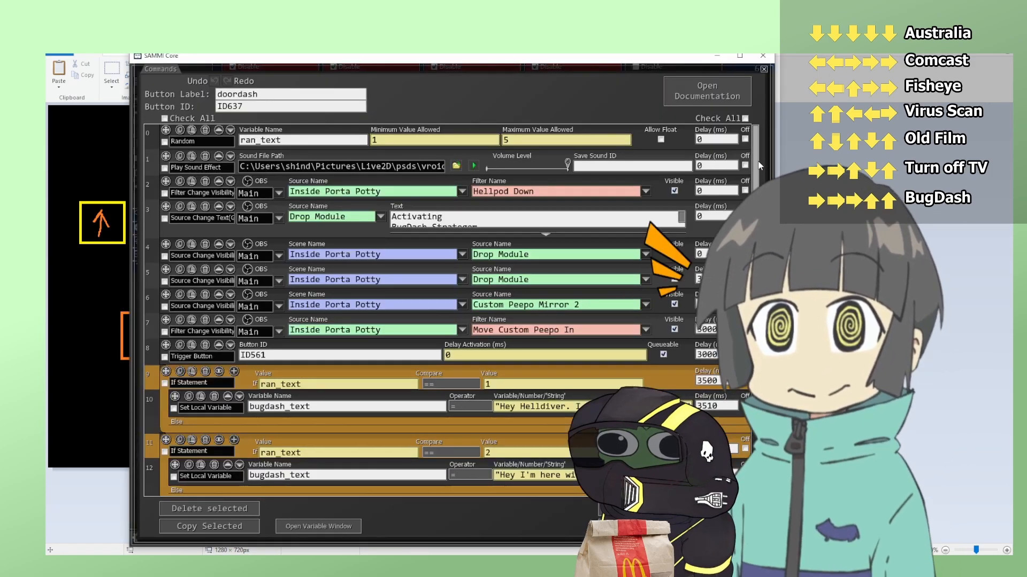
Step: Scroll through the doordash button's OBS visibility, filter and random text commands
scroll(down, 3)
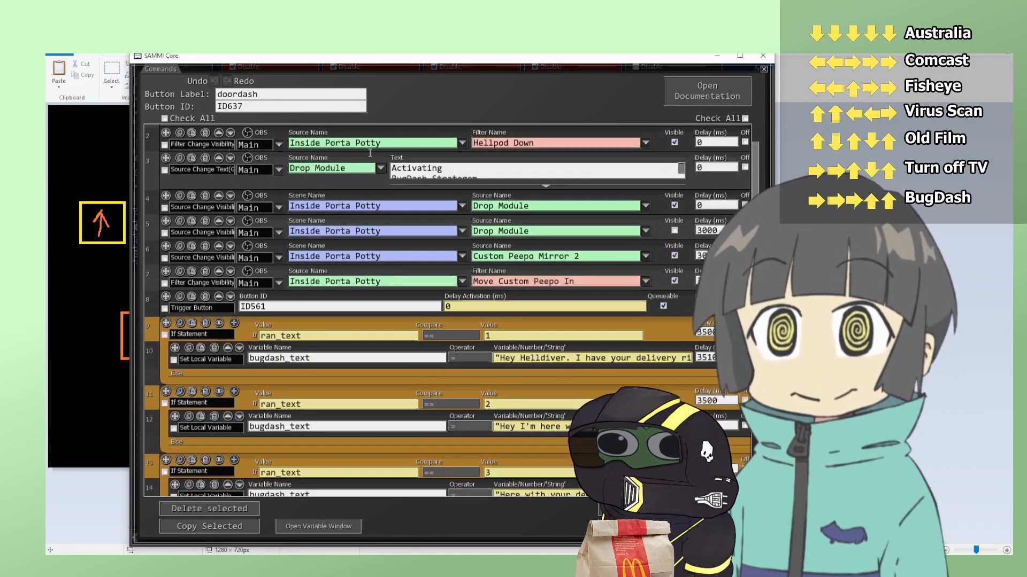
scroll(down, 3)
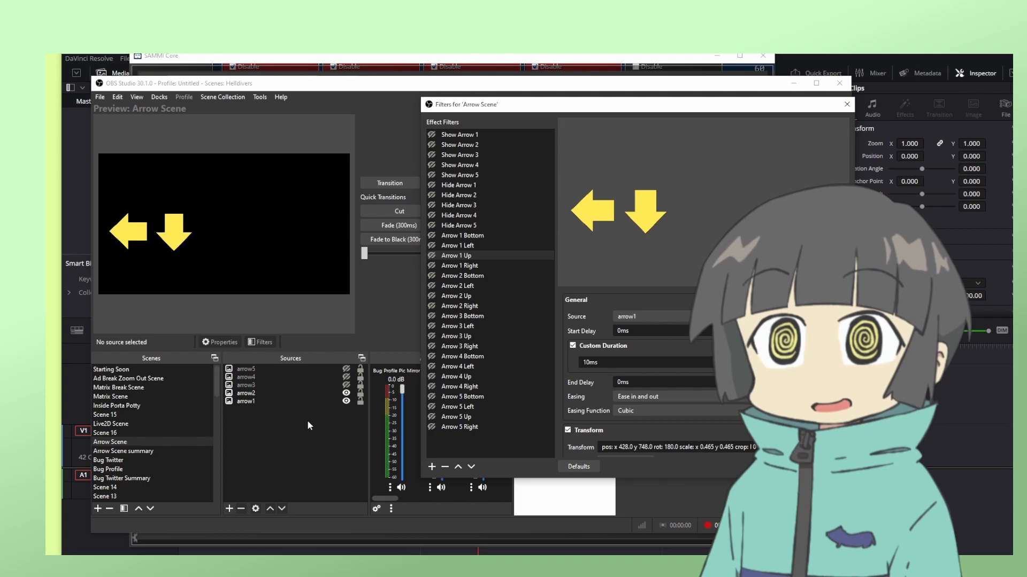
Step: Open Arrow Scene's filters and trigger Arrow 1 Bottom, then Arrow 1 Right, to rotate arrow one
click(245, 385)
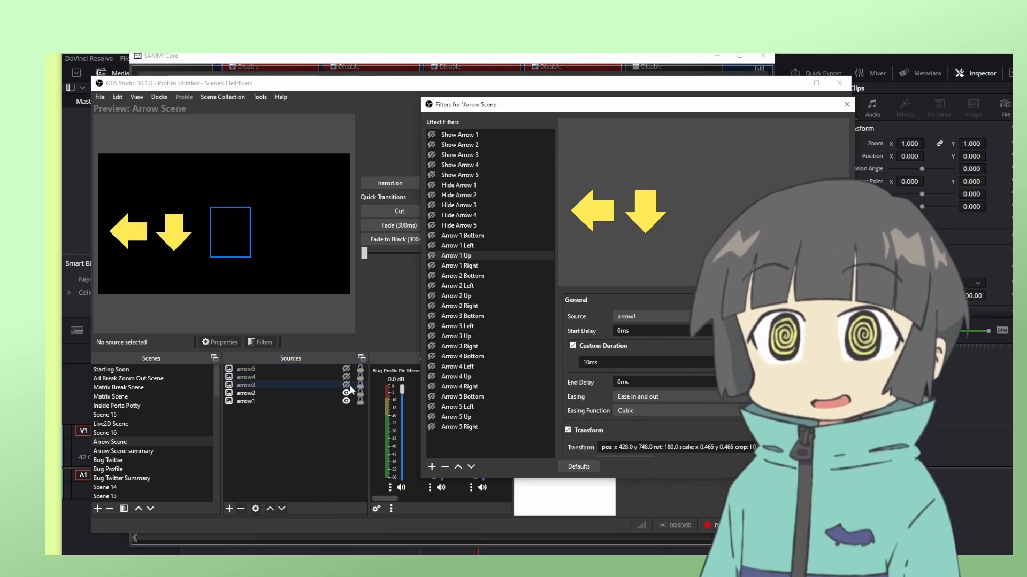
click(346, 392)
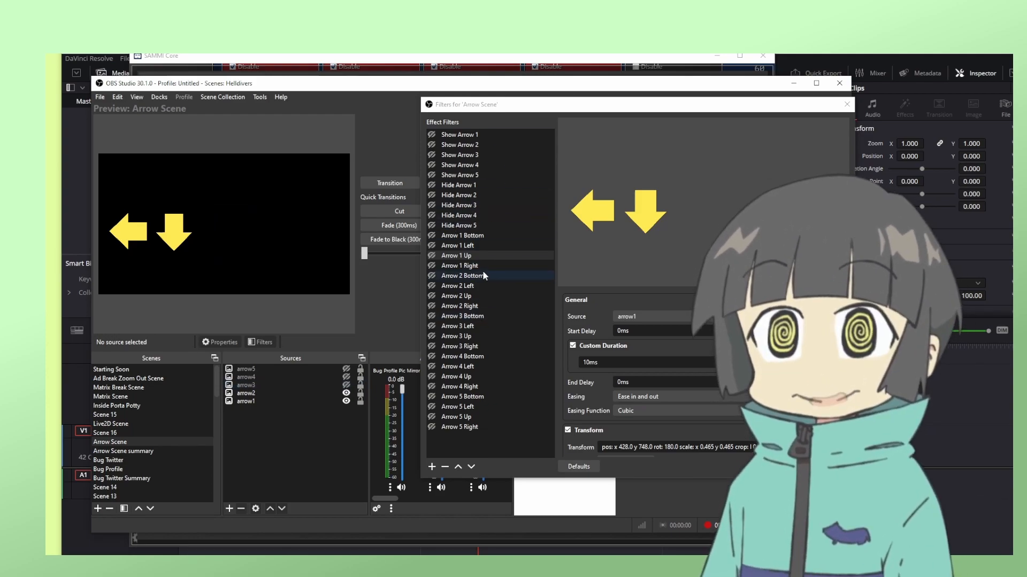
click(459, 245)
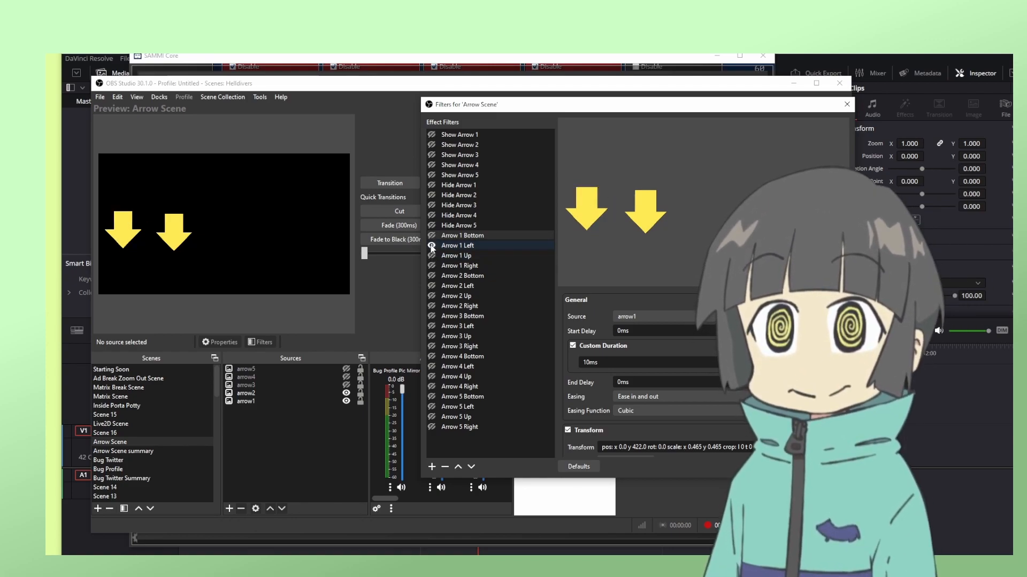
click(458, 265)
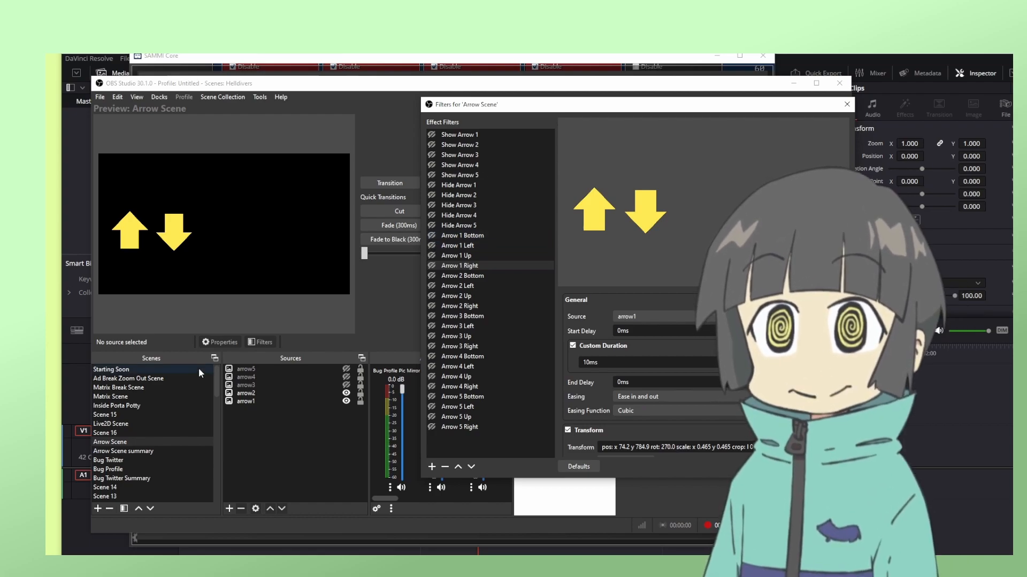
click(246, 368)
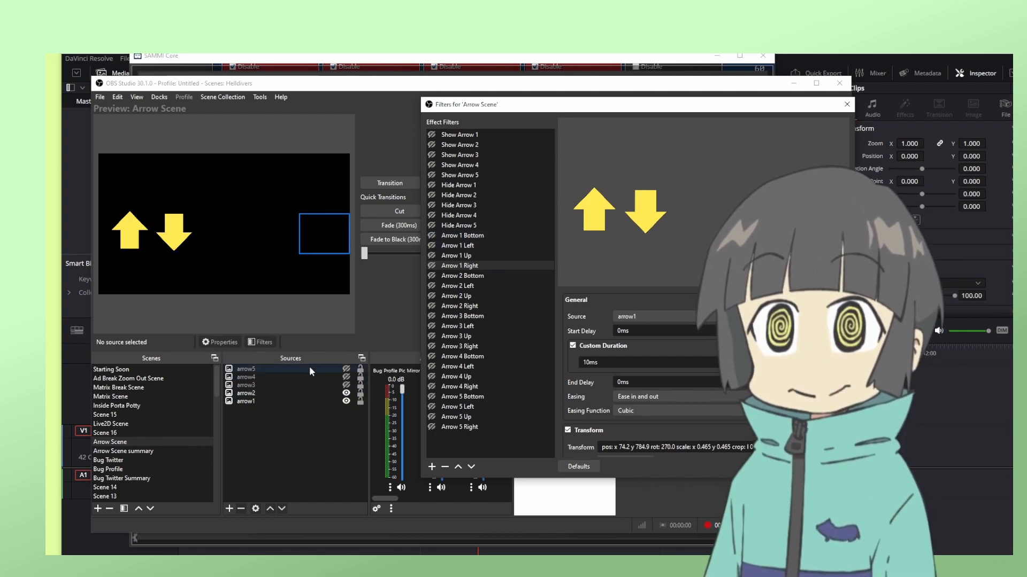